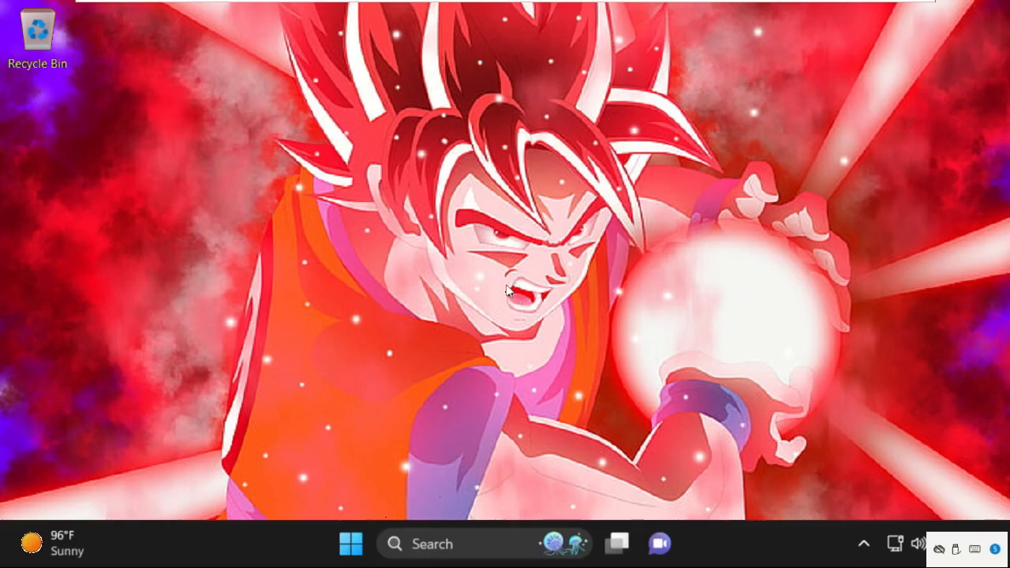
Find and launch Task Manager by searching 'task m' from the taskbar
left_click(433, 543)
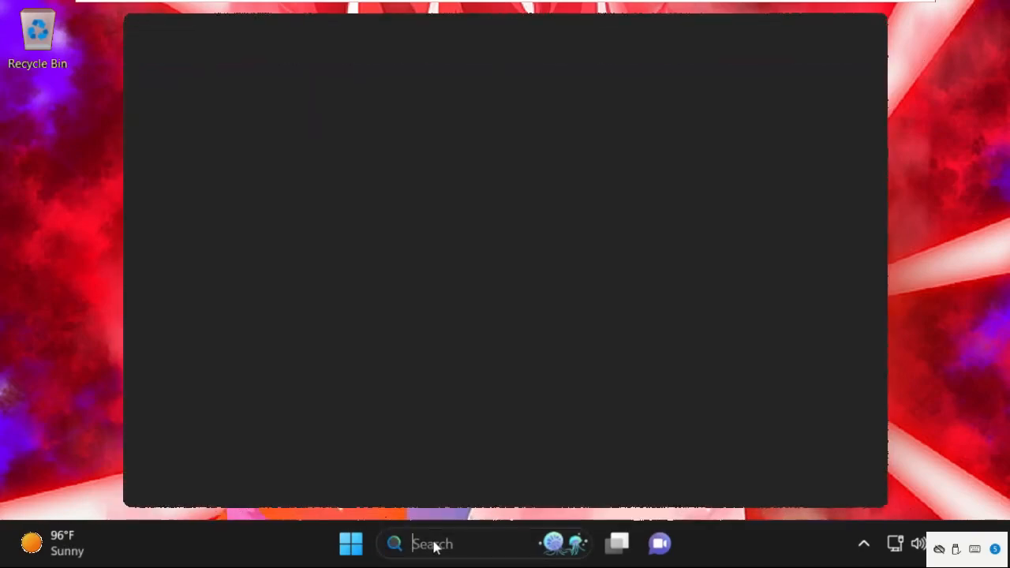
type("task m")
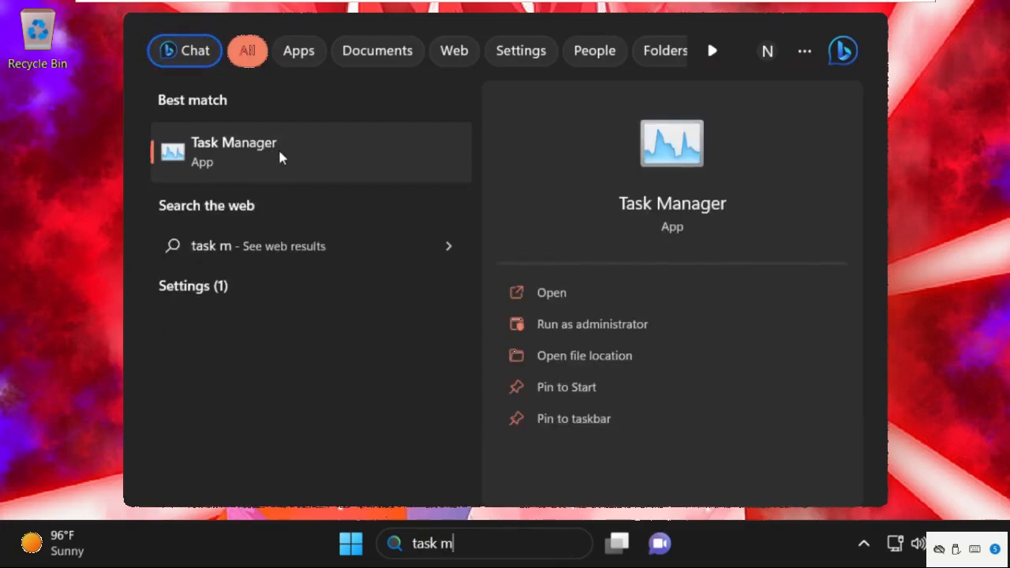
left_click(234, 152)
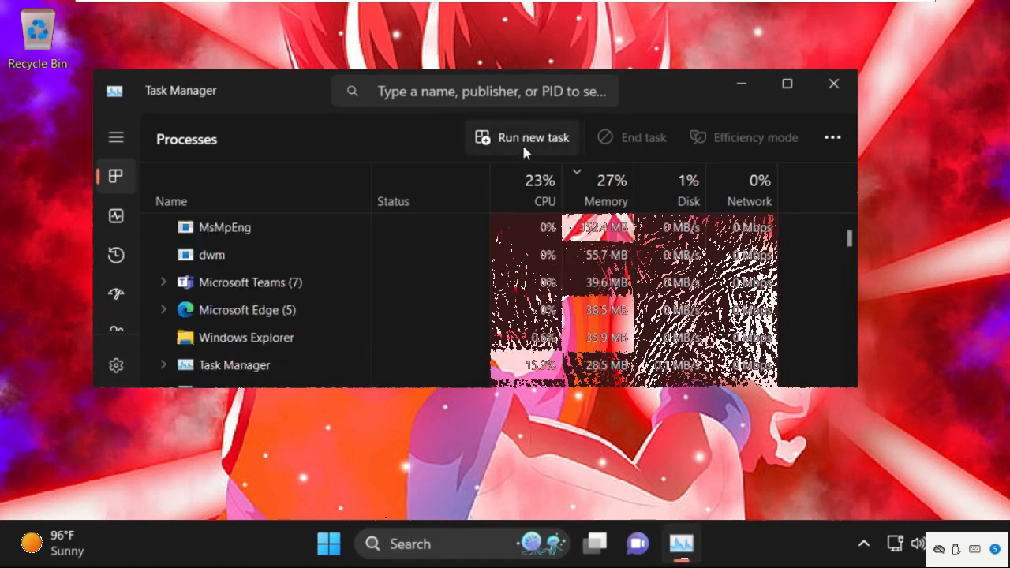
Run a new 'powershell' task from Task Manager with administrative privileges enabled
left_click(521, 138)
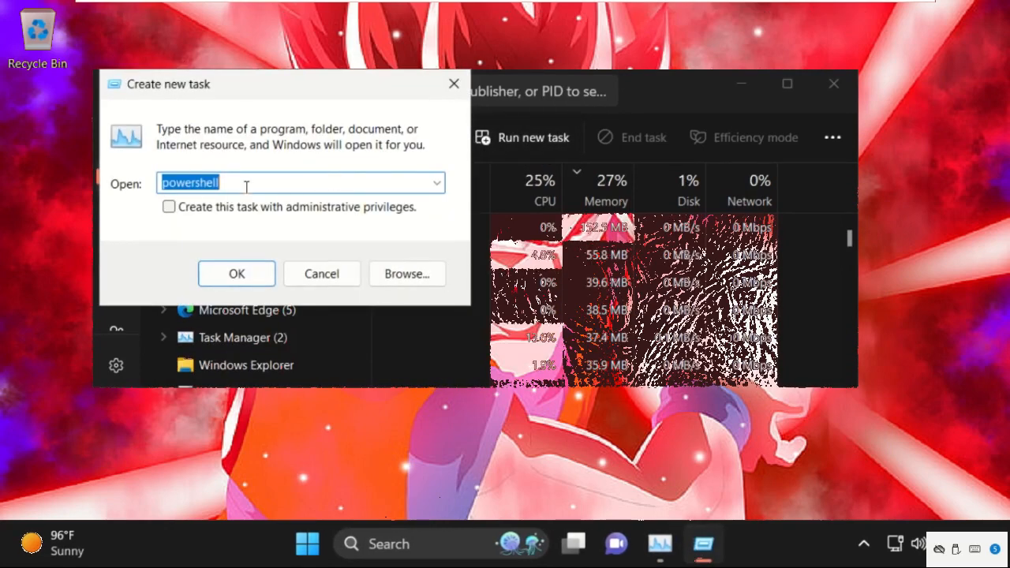
type("p")
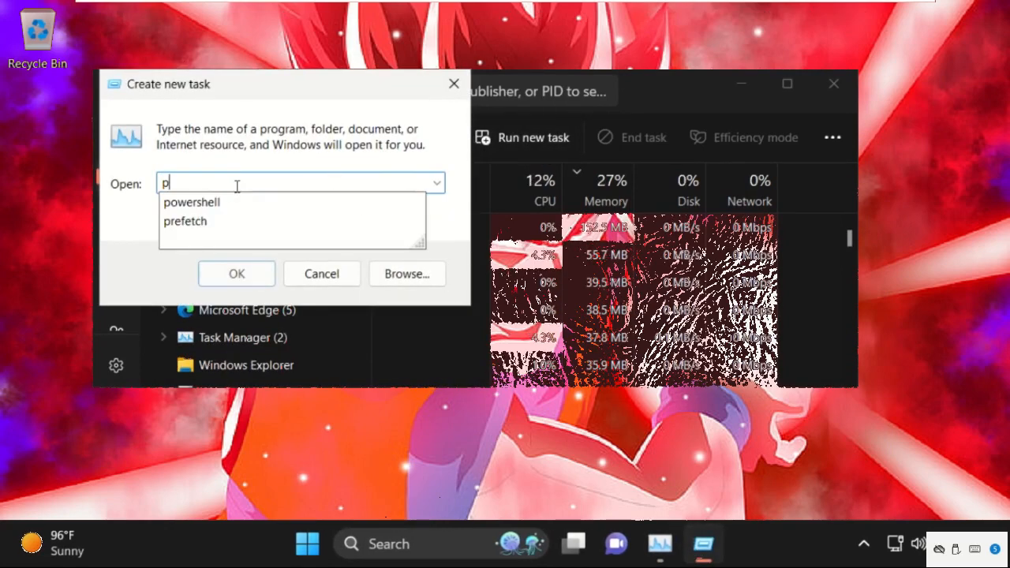
type("ower")
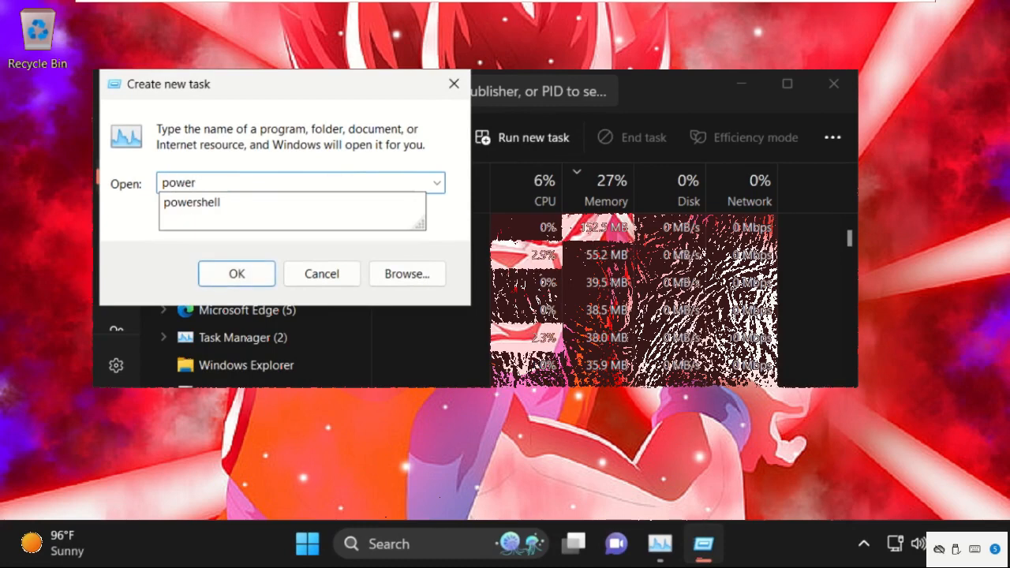
type("shell")
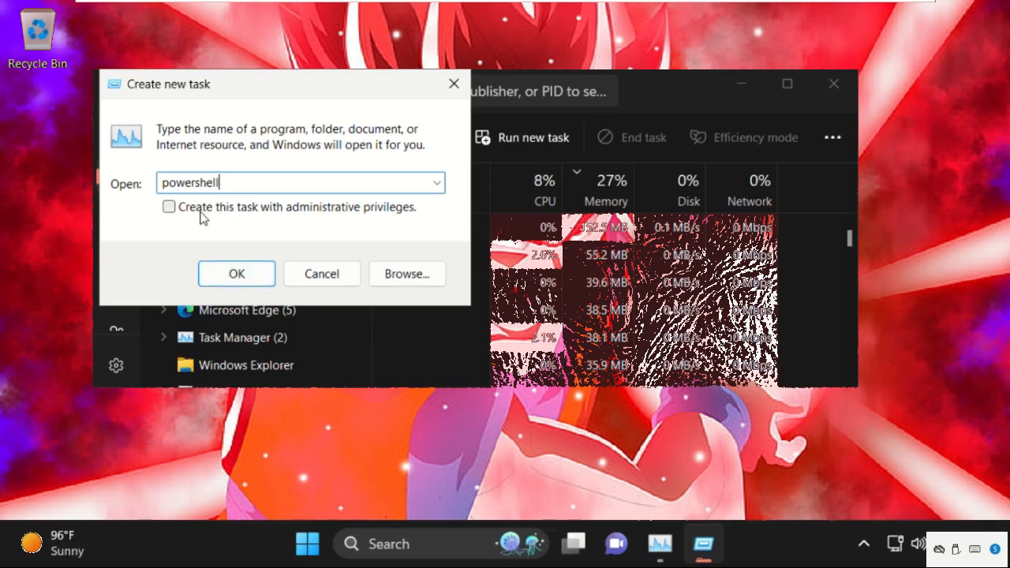
left_click(169, 207)
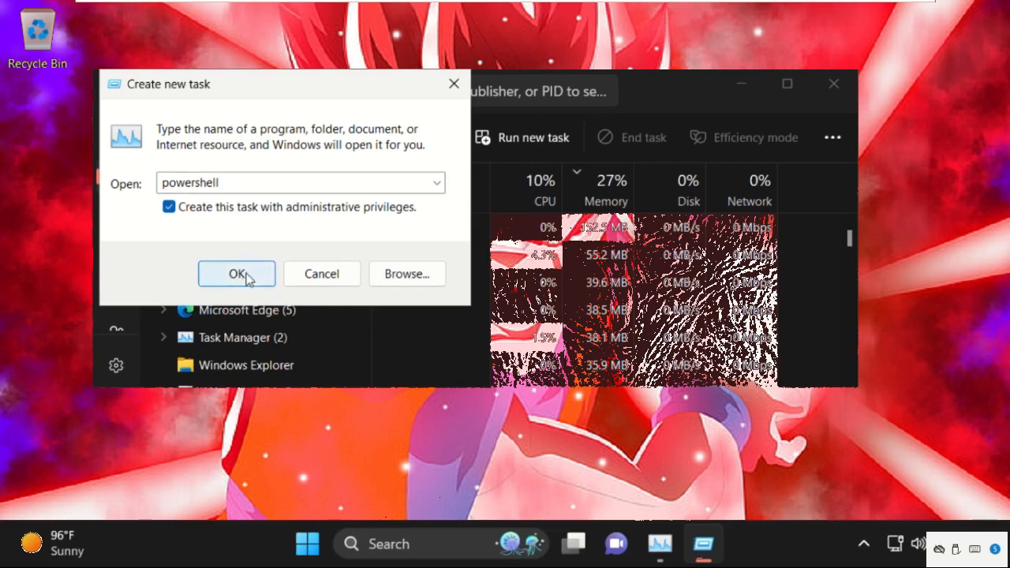
left_click(237, 274)
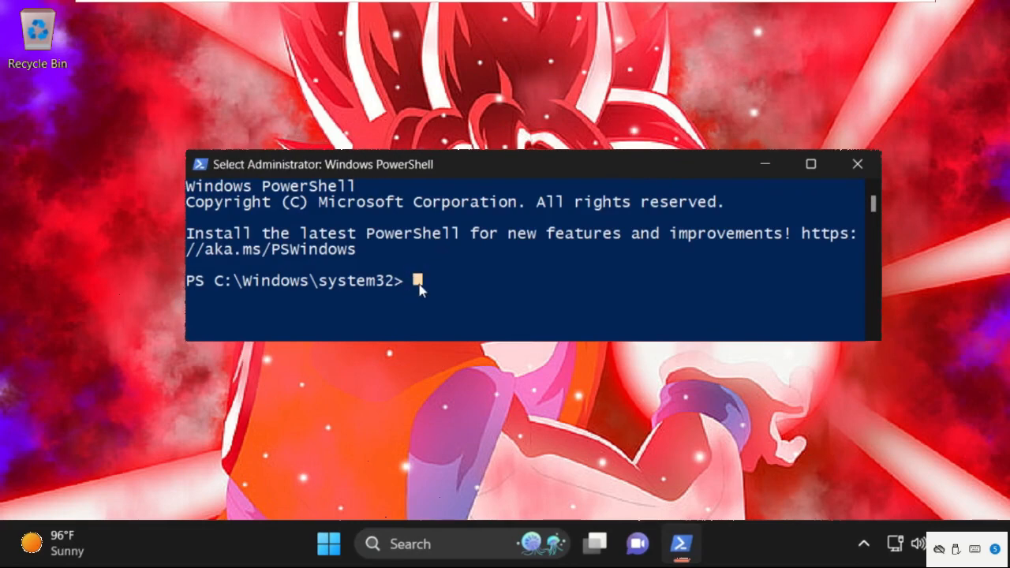
mouse_move(439, 303)
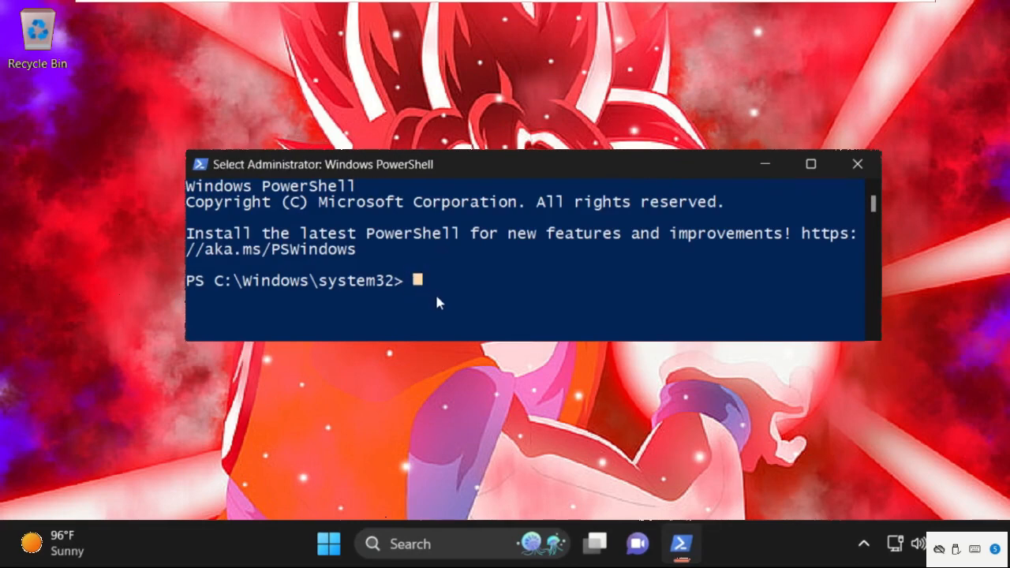
Enter the sfc /scannow system file check command in the elevated PowerShell
type("sfc /")
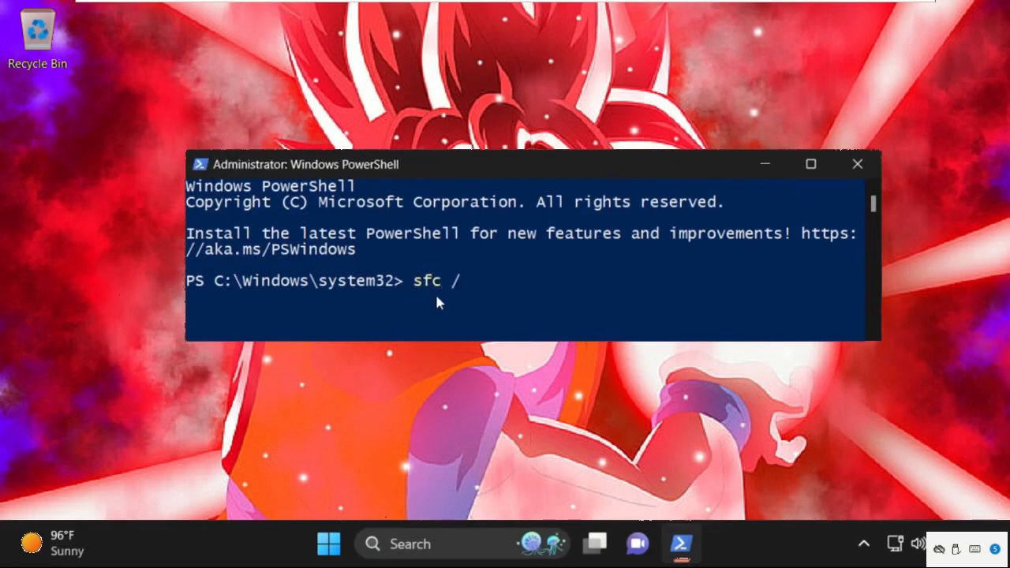
type("sca")
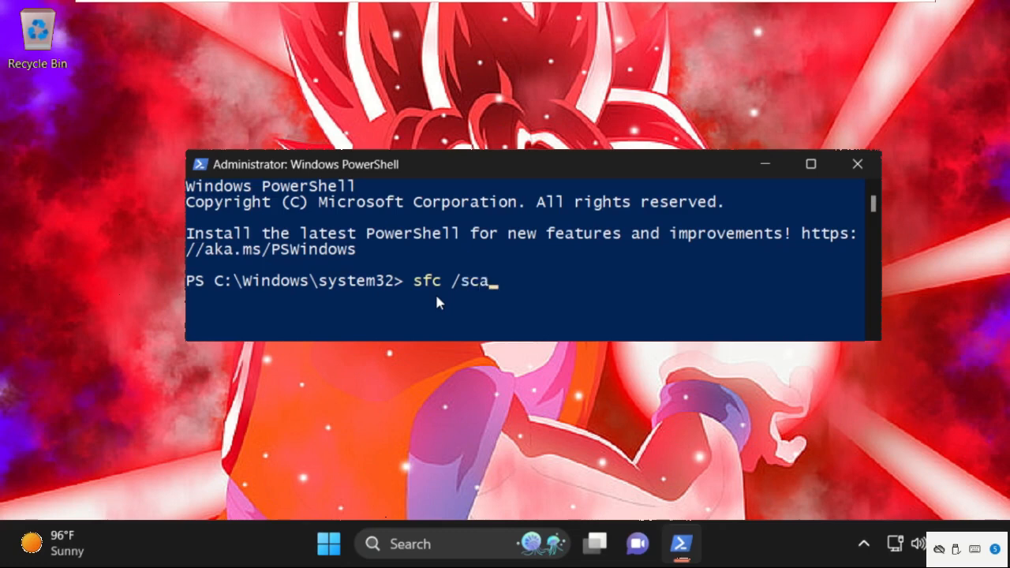
type("nnow")
left_click(461, 543)
type("c")
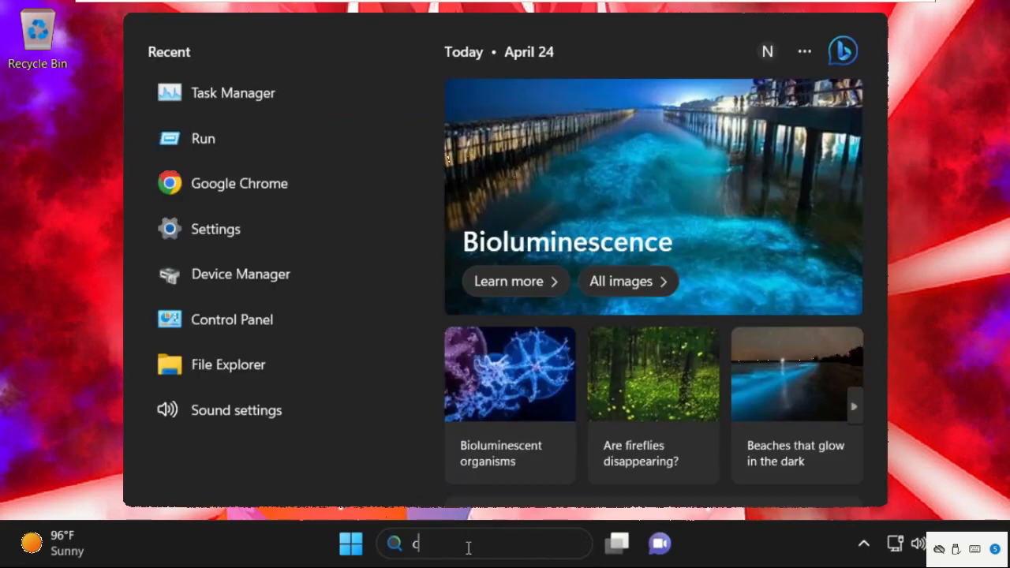
Launch Command Prompt as administrator from a 'cmd' search, approving the UAC prompt
type("md")
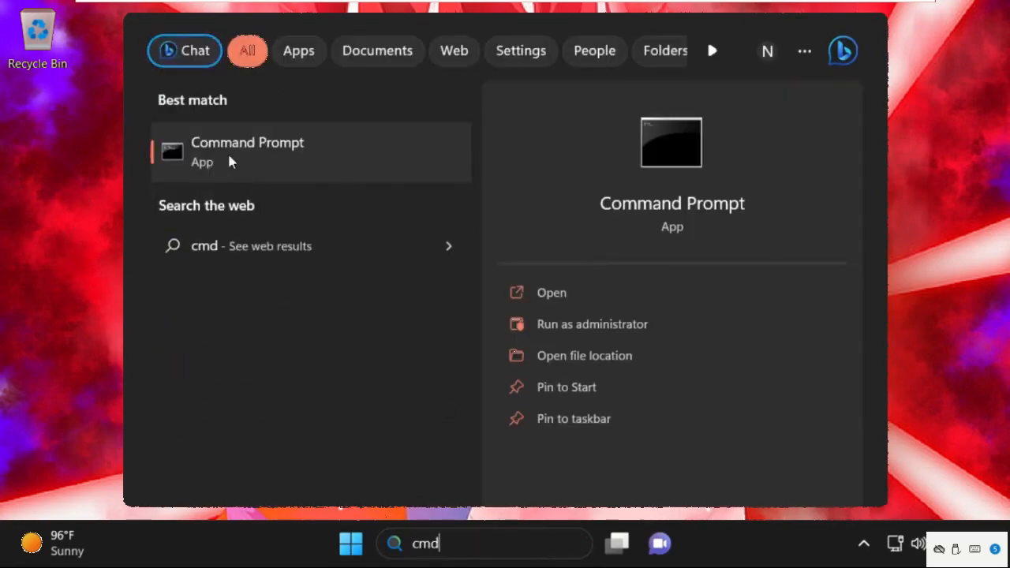
left_click(592, 324)
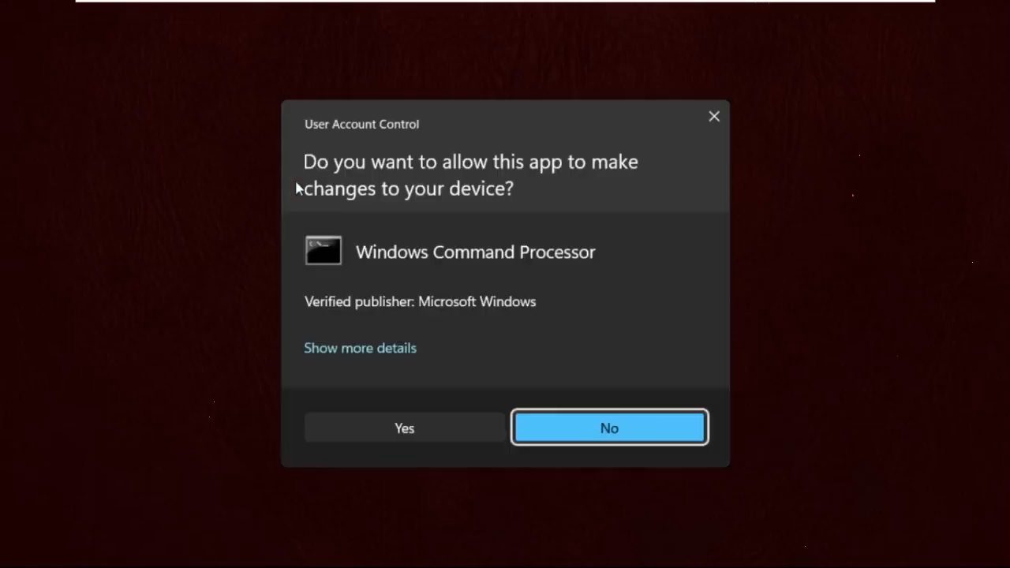
left_click(404, 428)
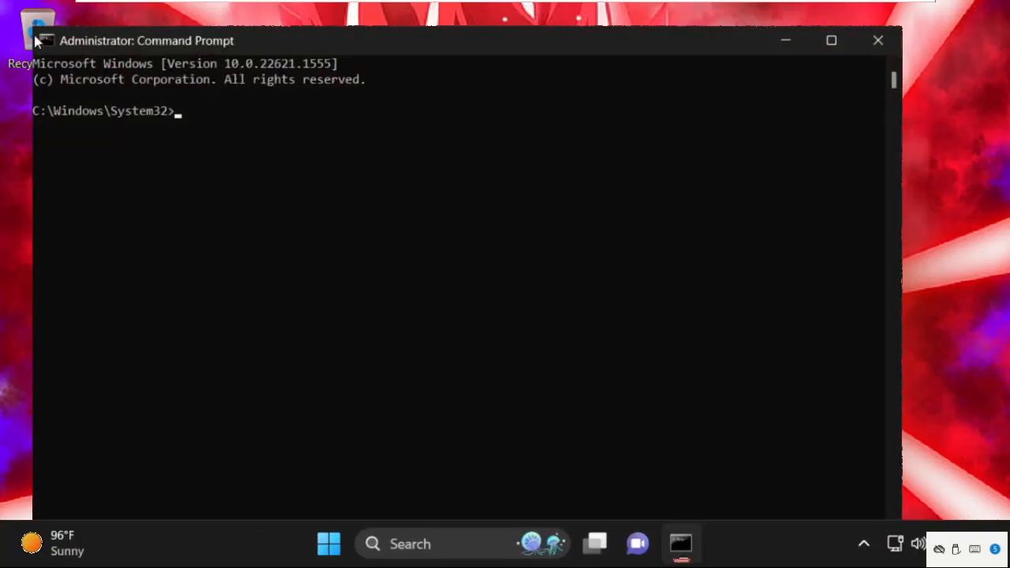
Run dism /online /cleanup-image /restorehealth to completion, then exit the Command Prompt
left_click_drag(145, 41, 303, 339)
type("d")
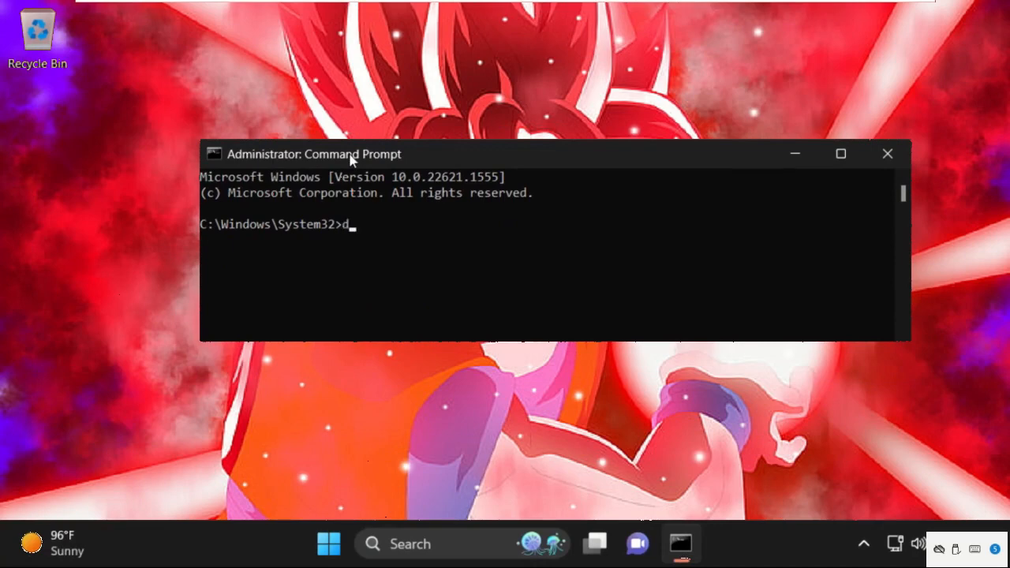
type("ism /")
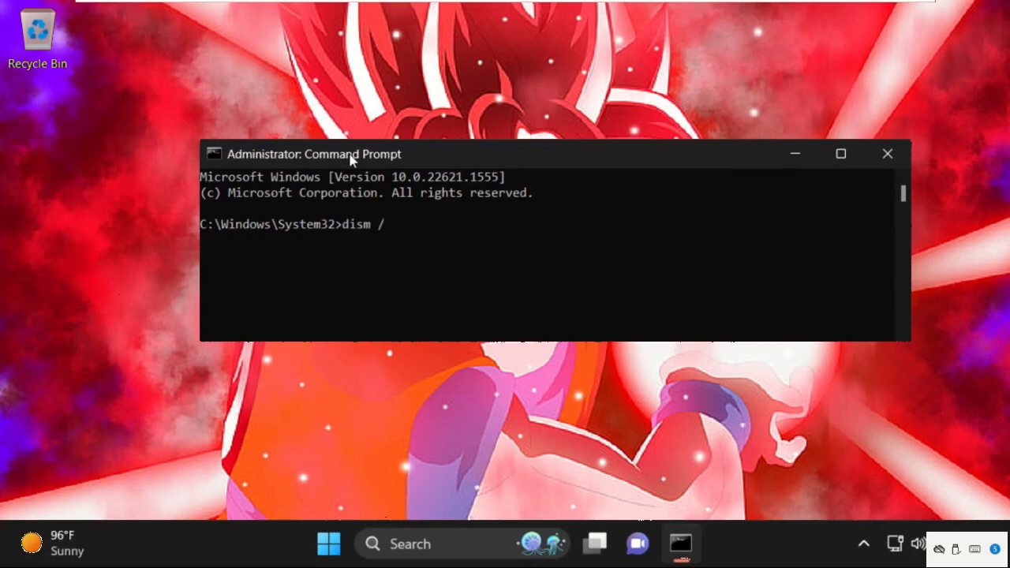
type("online")
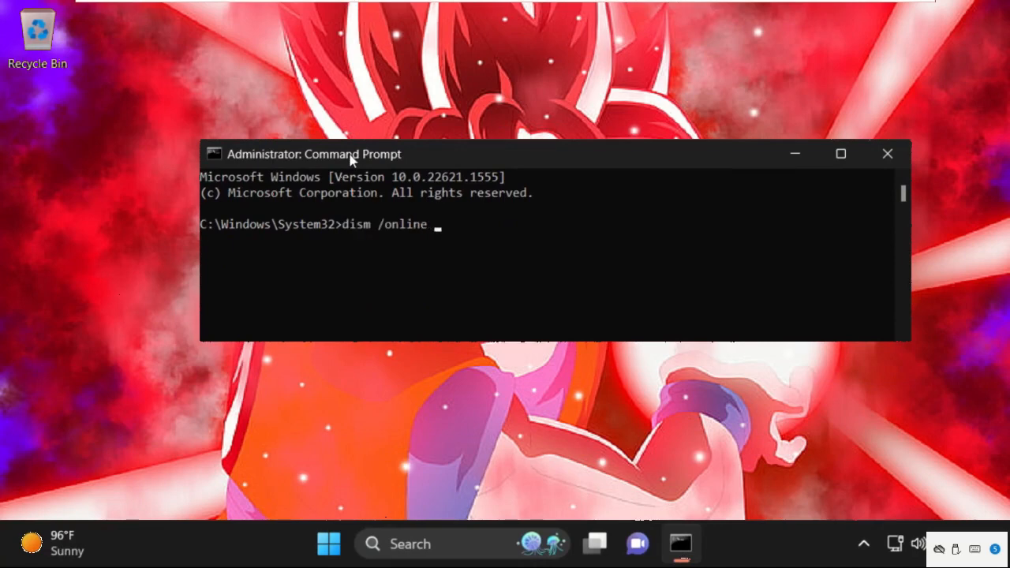
type("/cleanup")
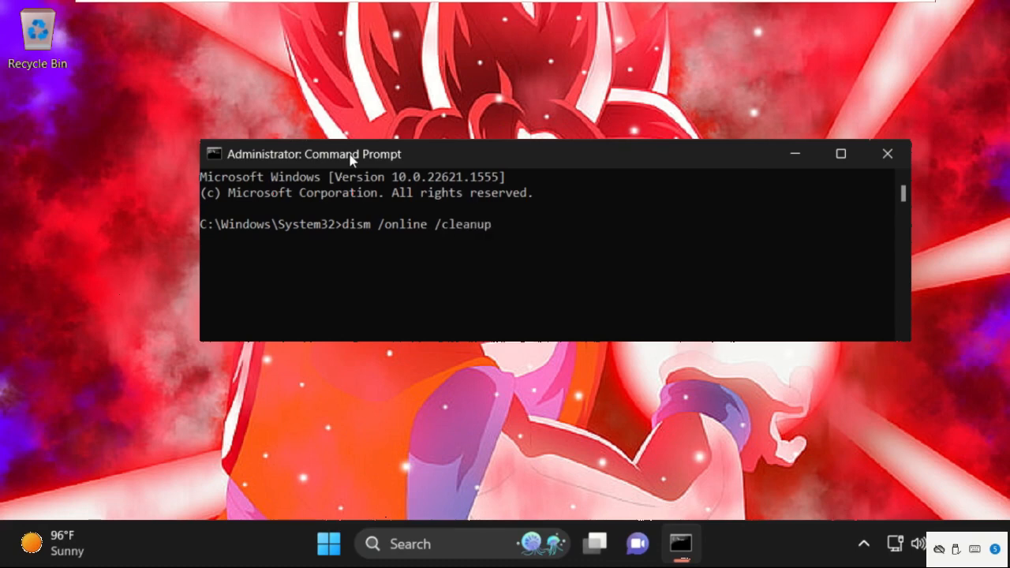
type("-image")
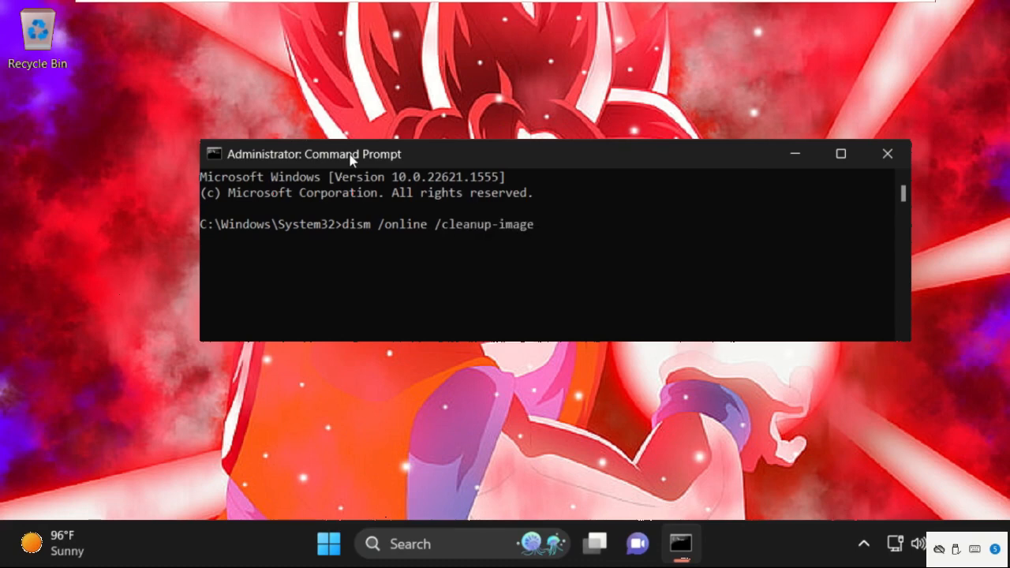
type("/rest")
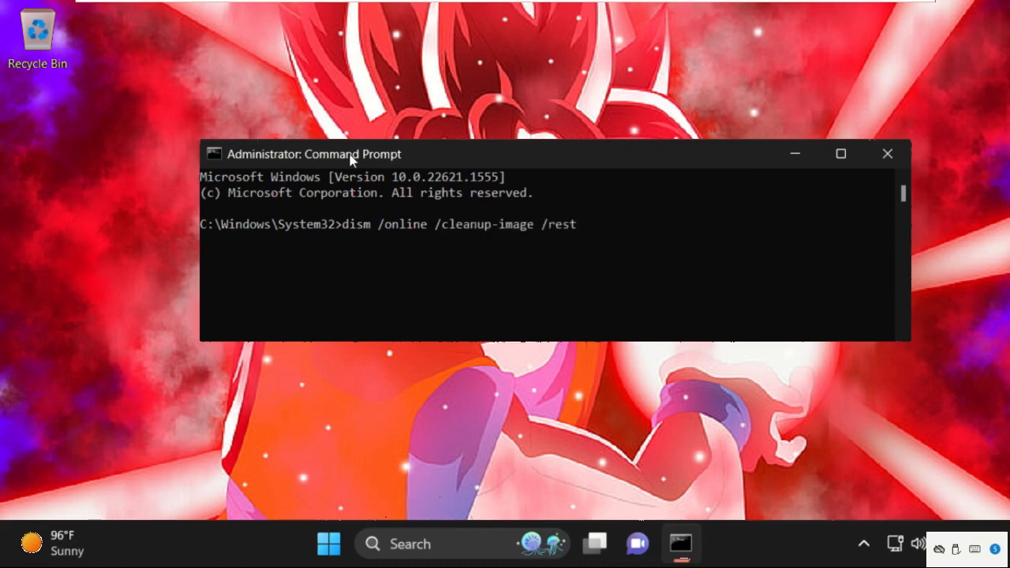
type("orehea")
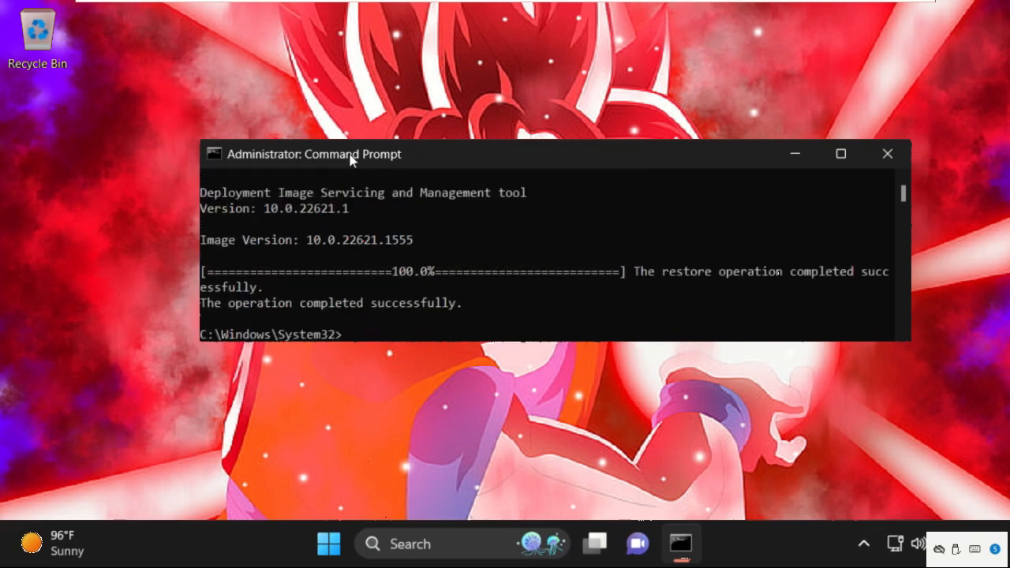
type("exit")
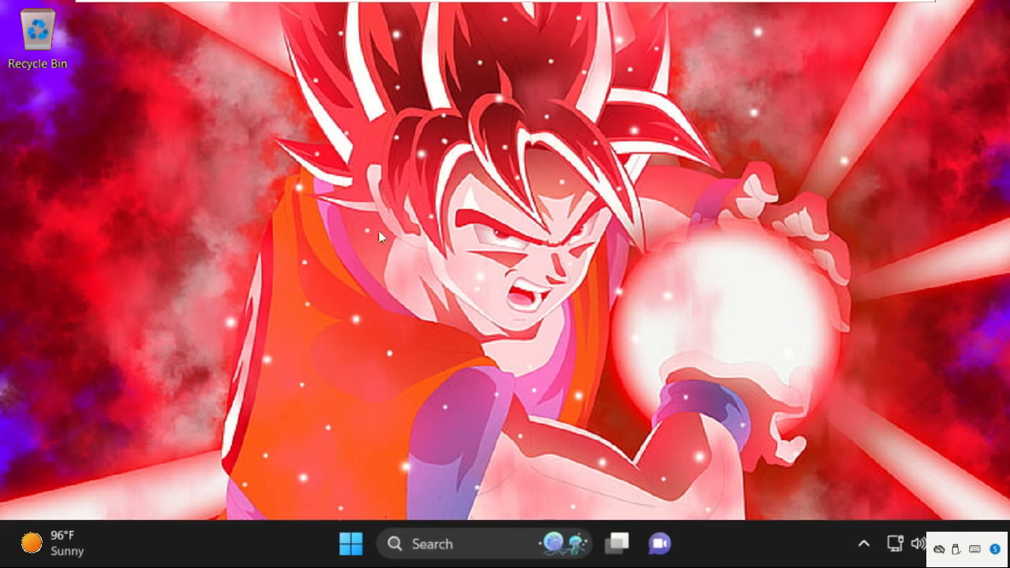
Reopen Task Manager from the taskbar menu and end the Windows Explorer process
right_click(725, 543)
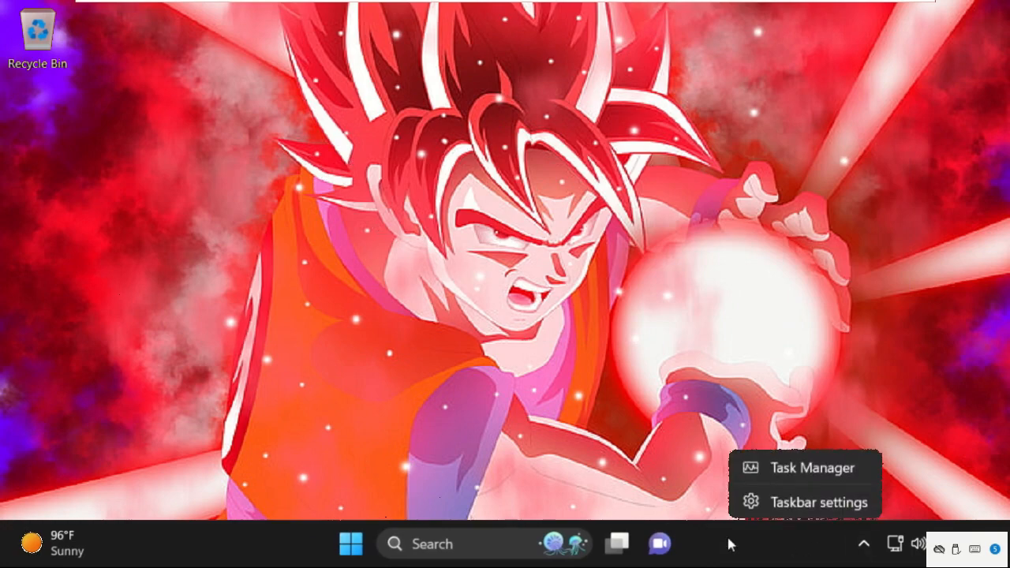
left_click(811, 467)
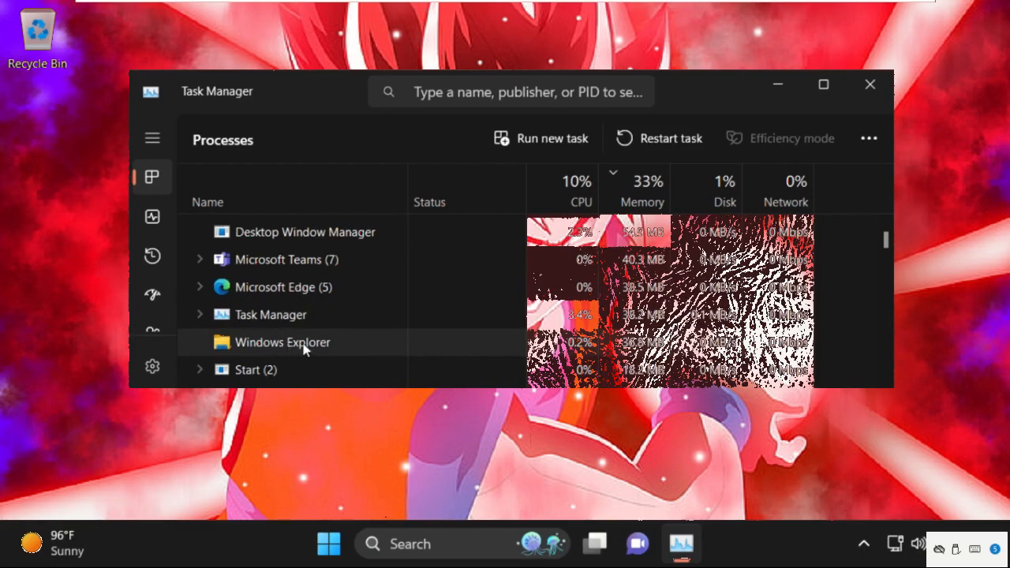
right_click(281, 341)
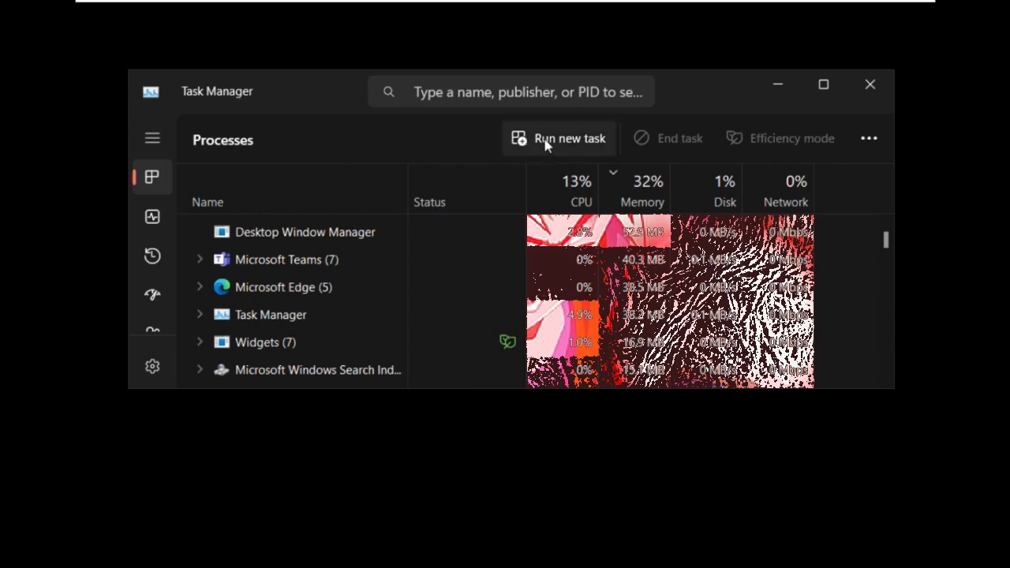
Relaunch explorer.exe as a new task to restore the desktop, then close Task Manager
left_click(568, 139)
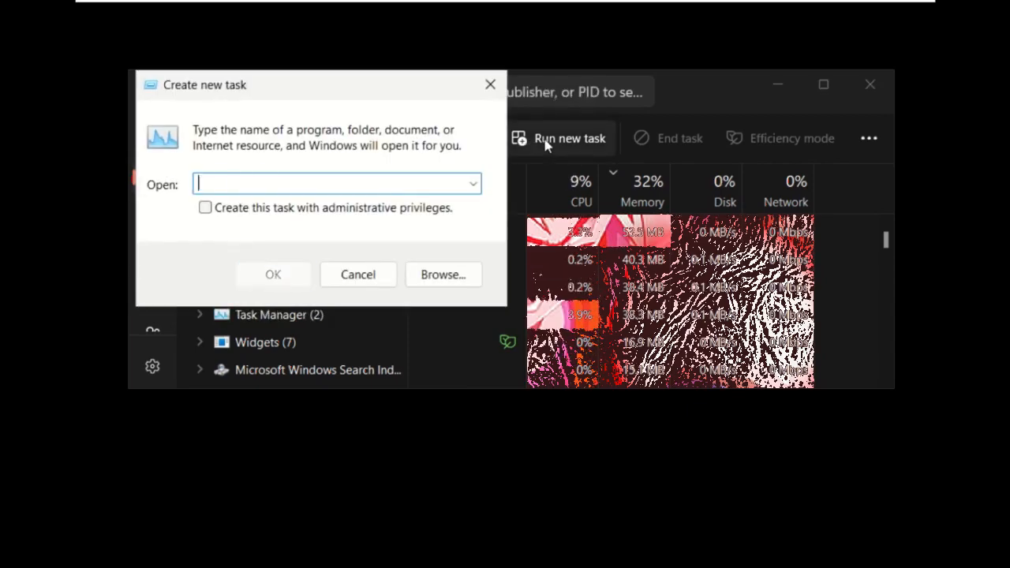
type("explorer.exe")
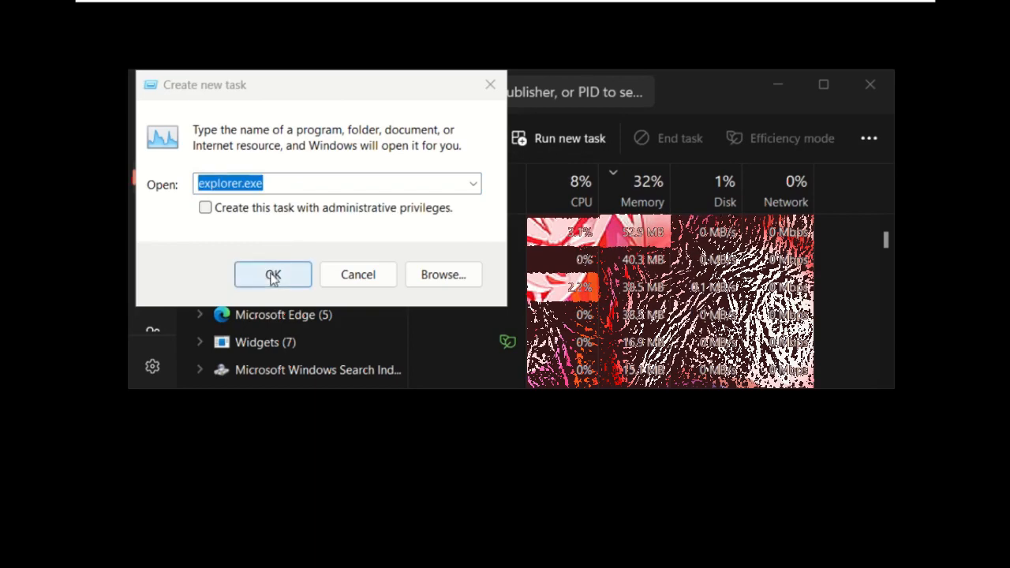
left_click(273, 275)
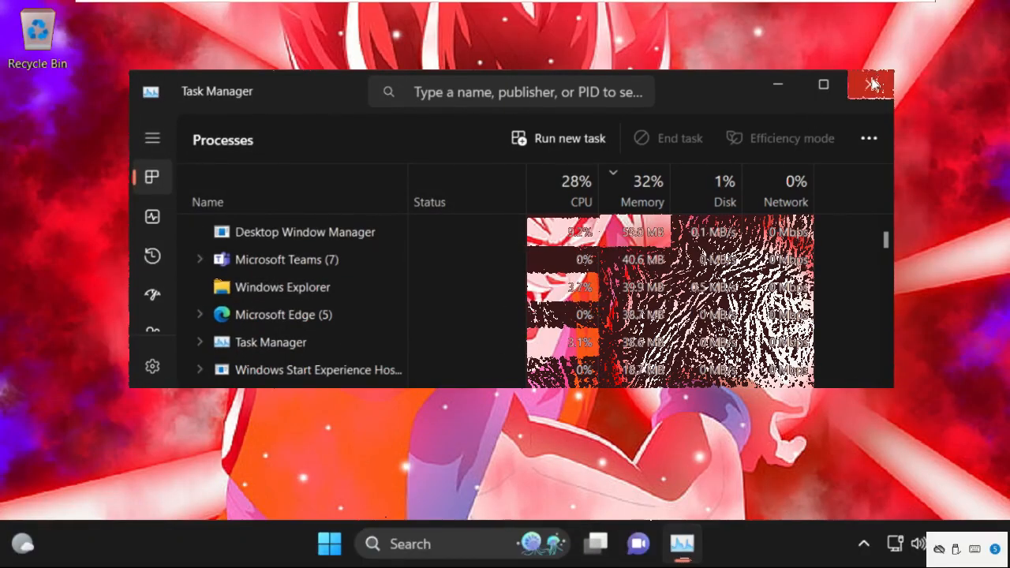
left_click(871, 85)
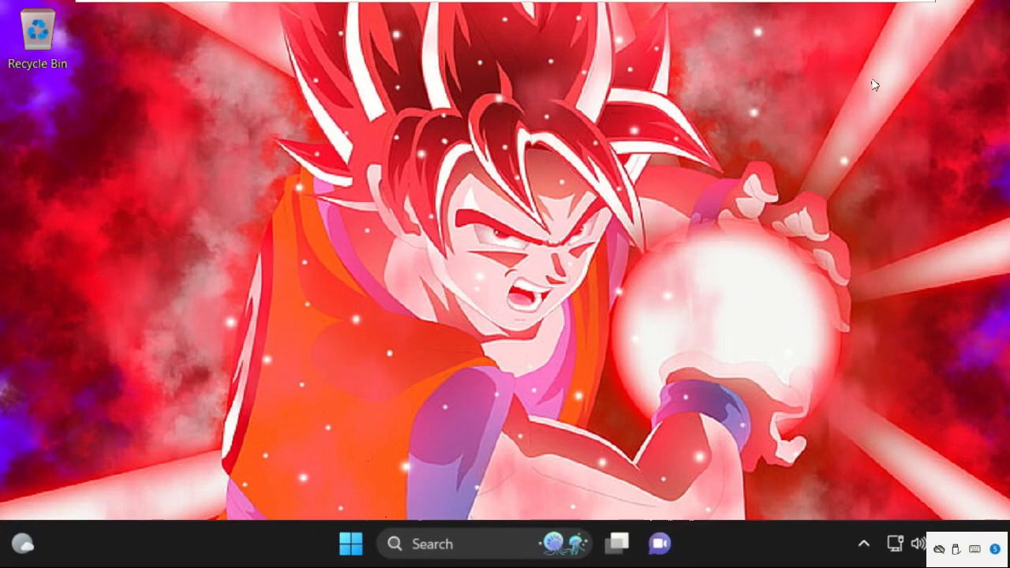
mouse_move(197, 278)
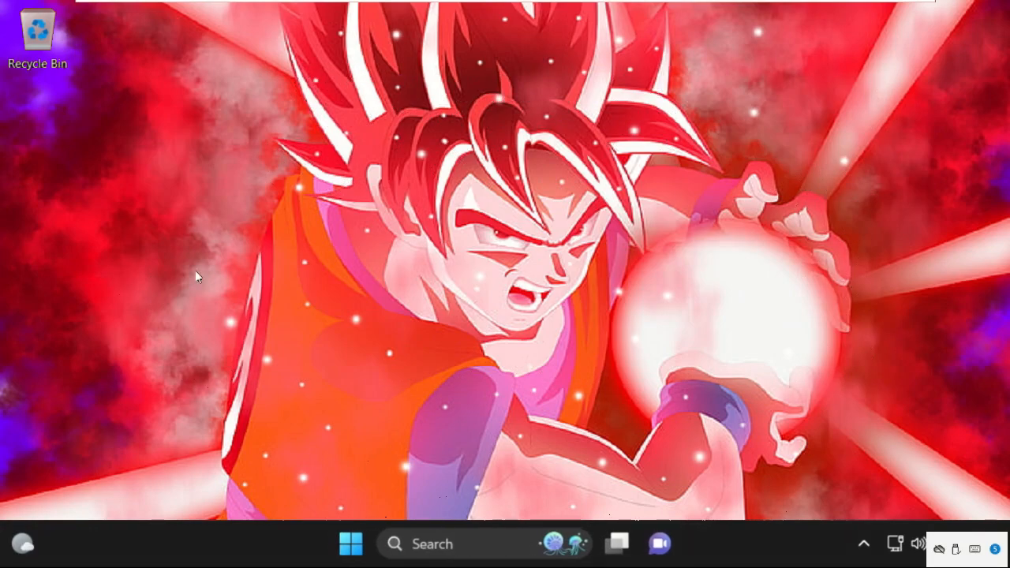